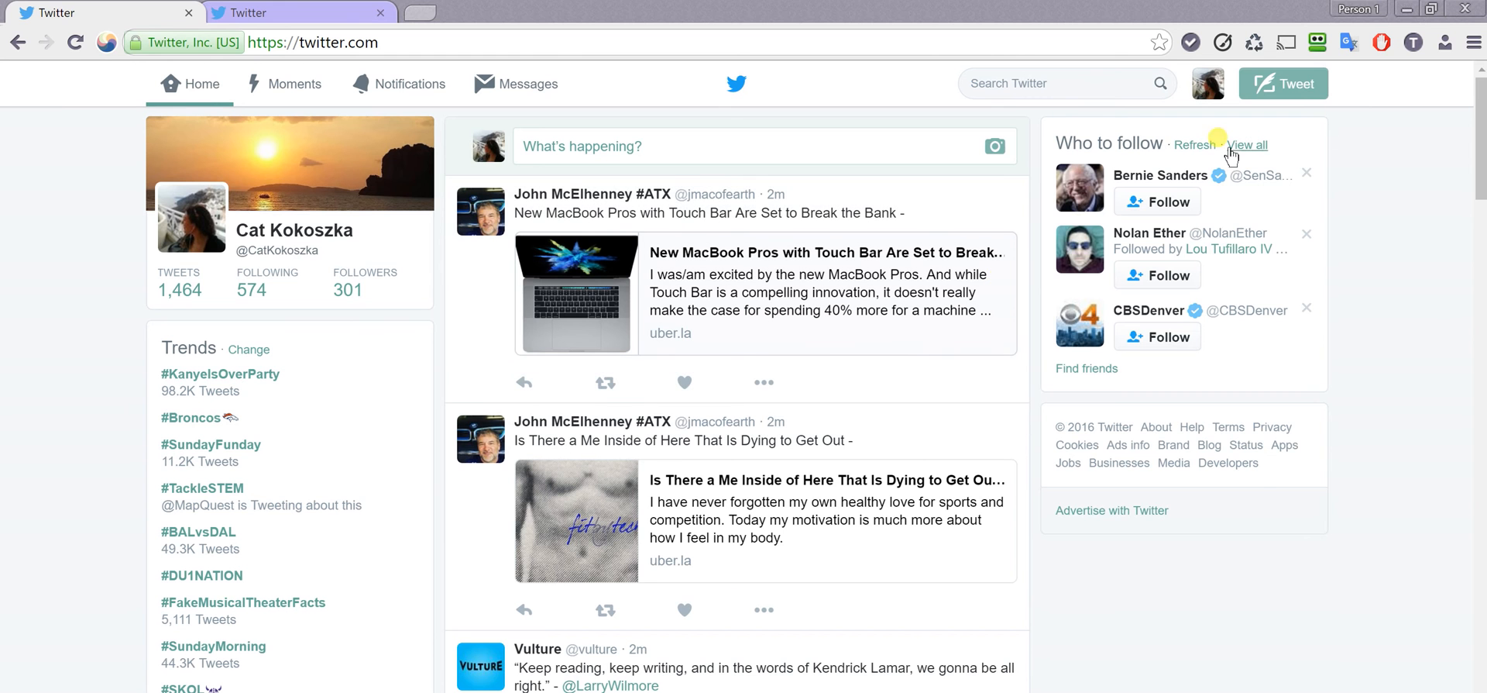
- Reveal the bookmark options from the ☰ menu, including 'Import bookmarks and settings…'
left_click(1472, 42)
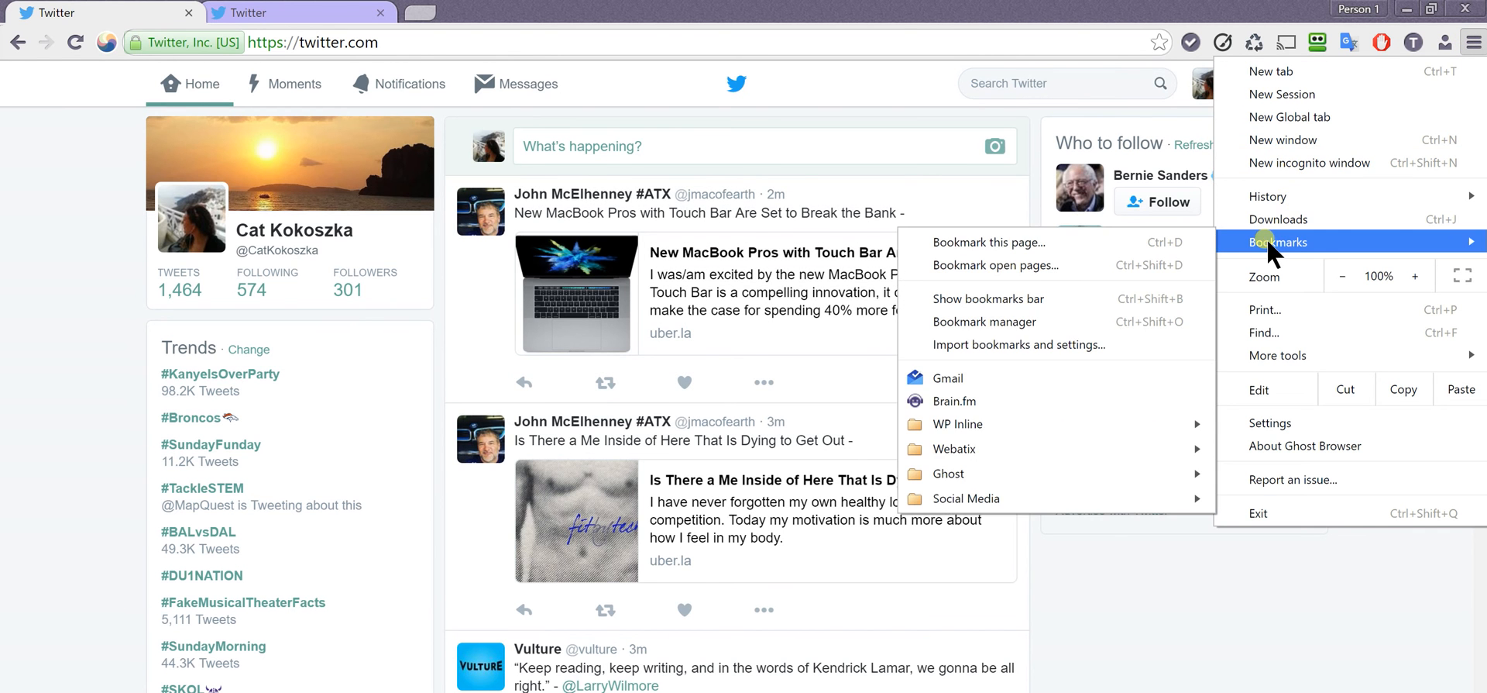
mouse_move(987, 344)
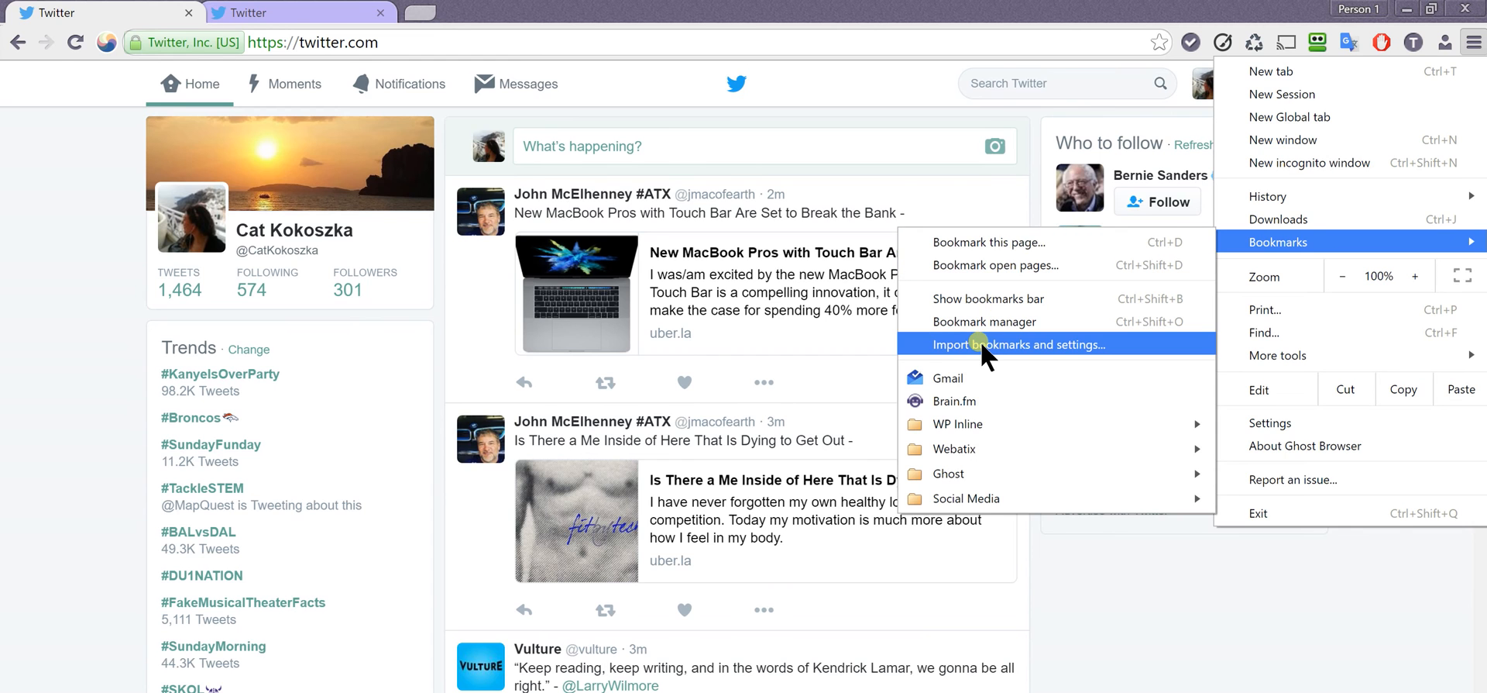
- Import all items from 'Chrome Profile: Primer usuario', then close the import window
left_click(1019, 344)
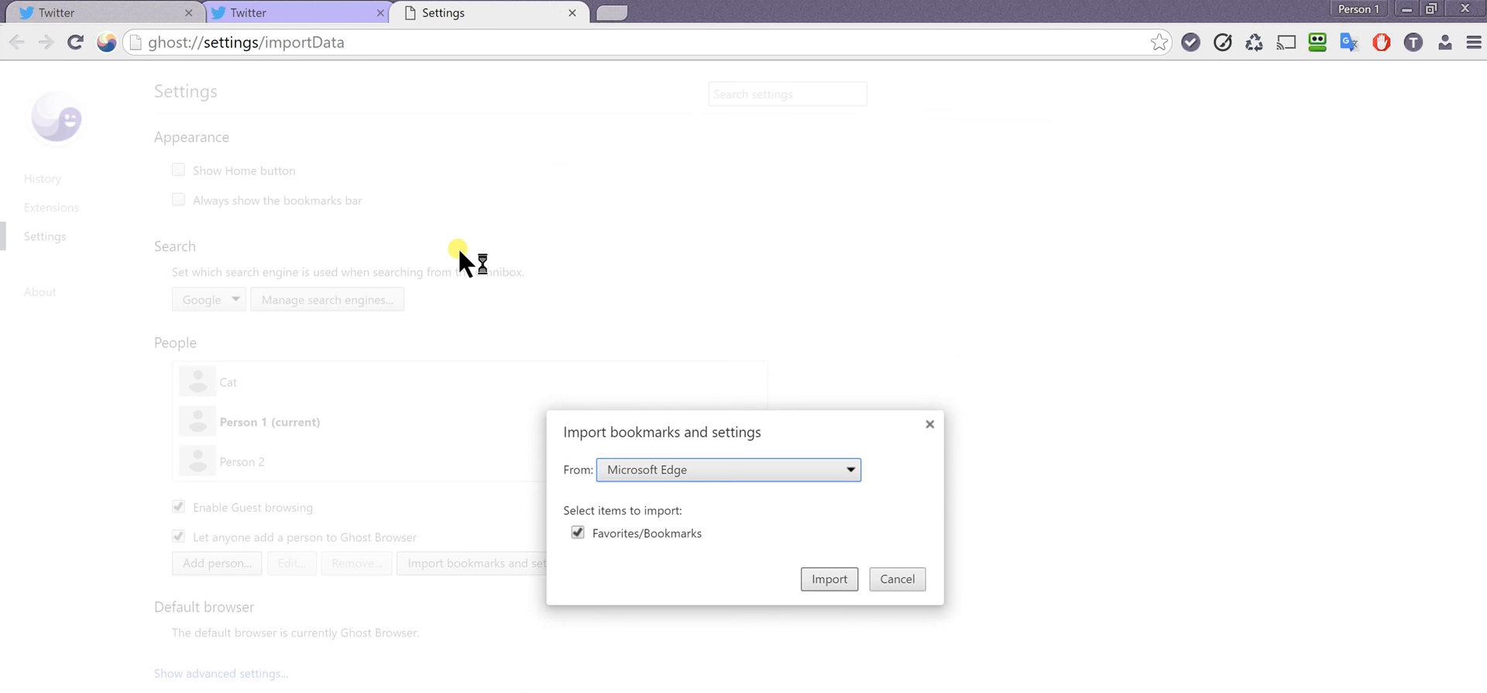
left_click(727, 468)
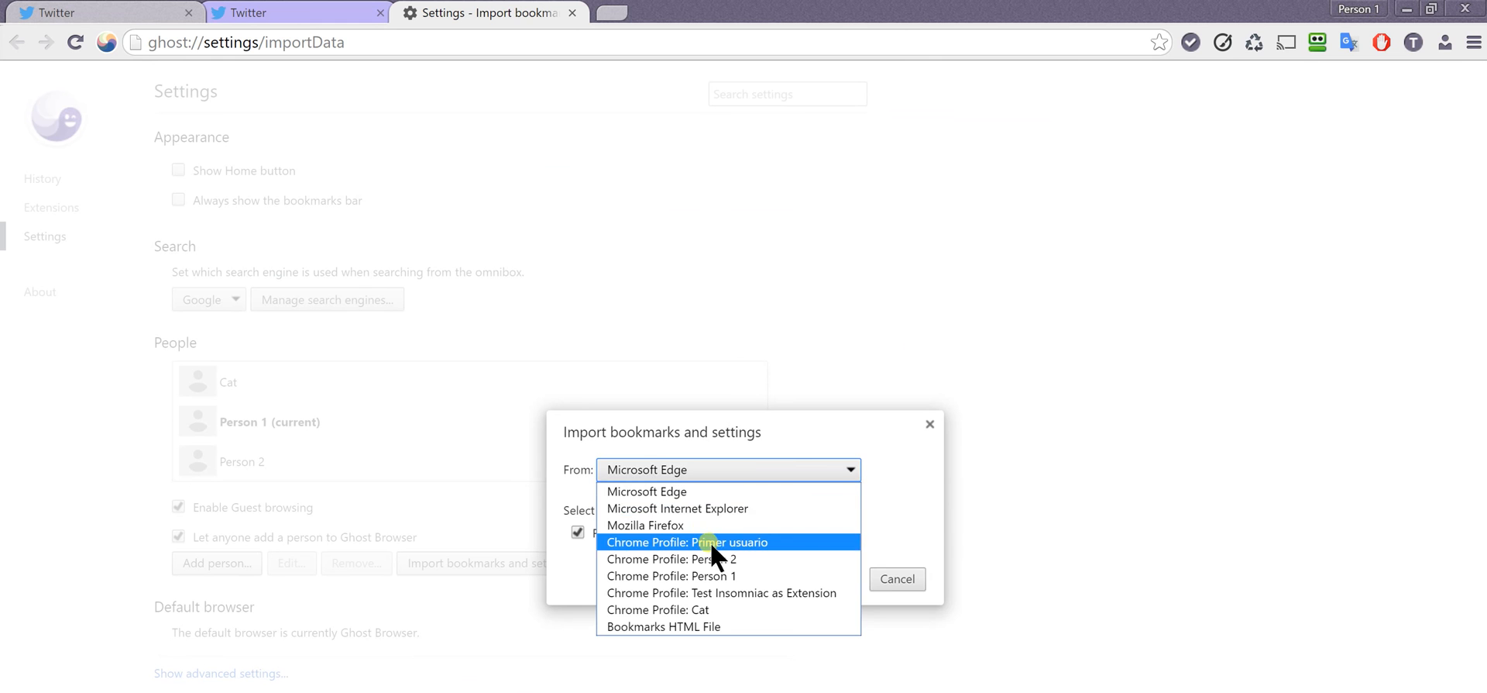
left_click(686, 543)
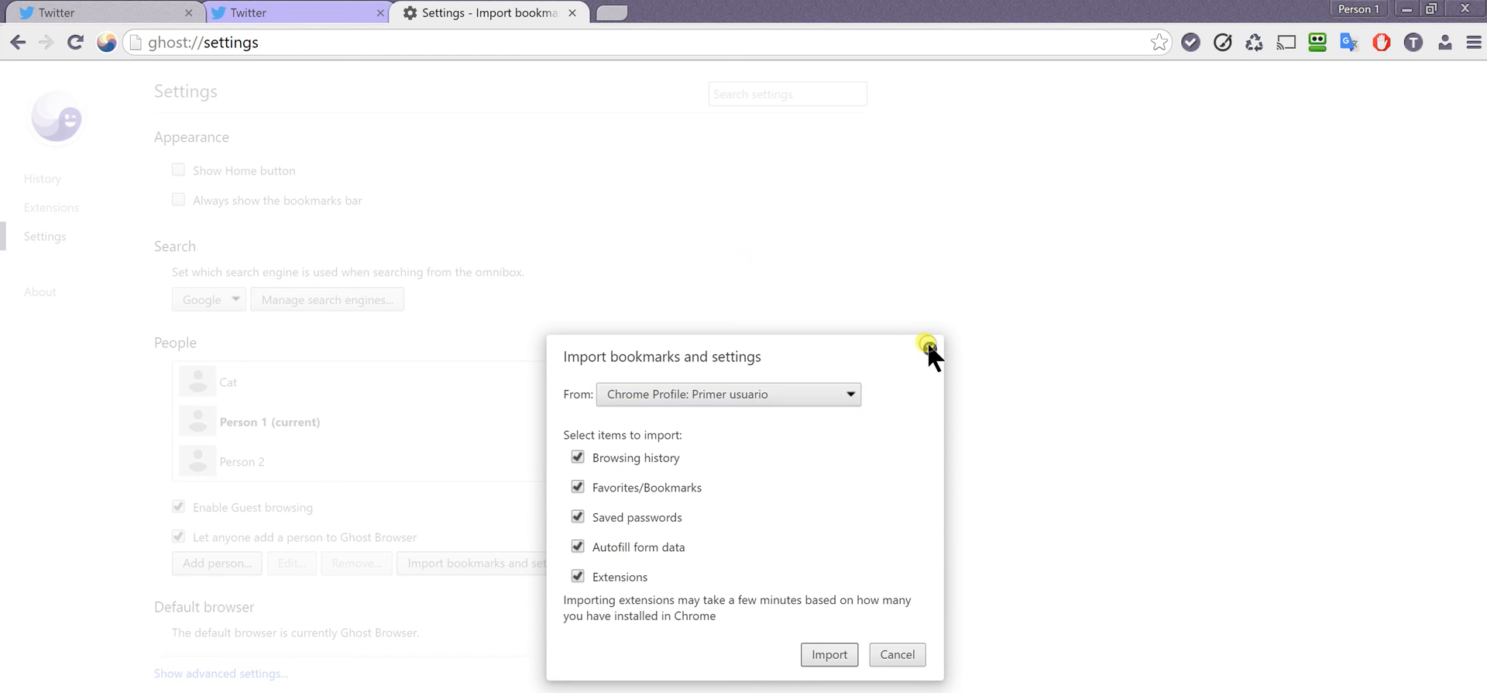
left_click(928, 344)
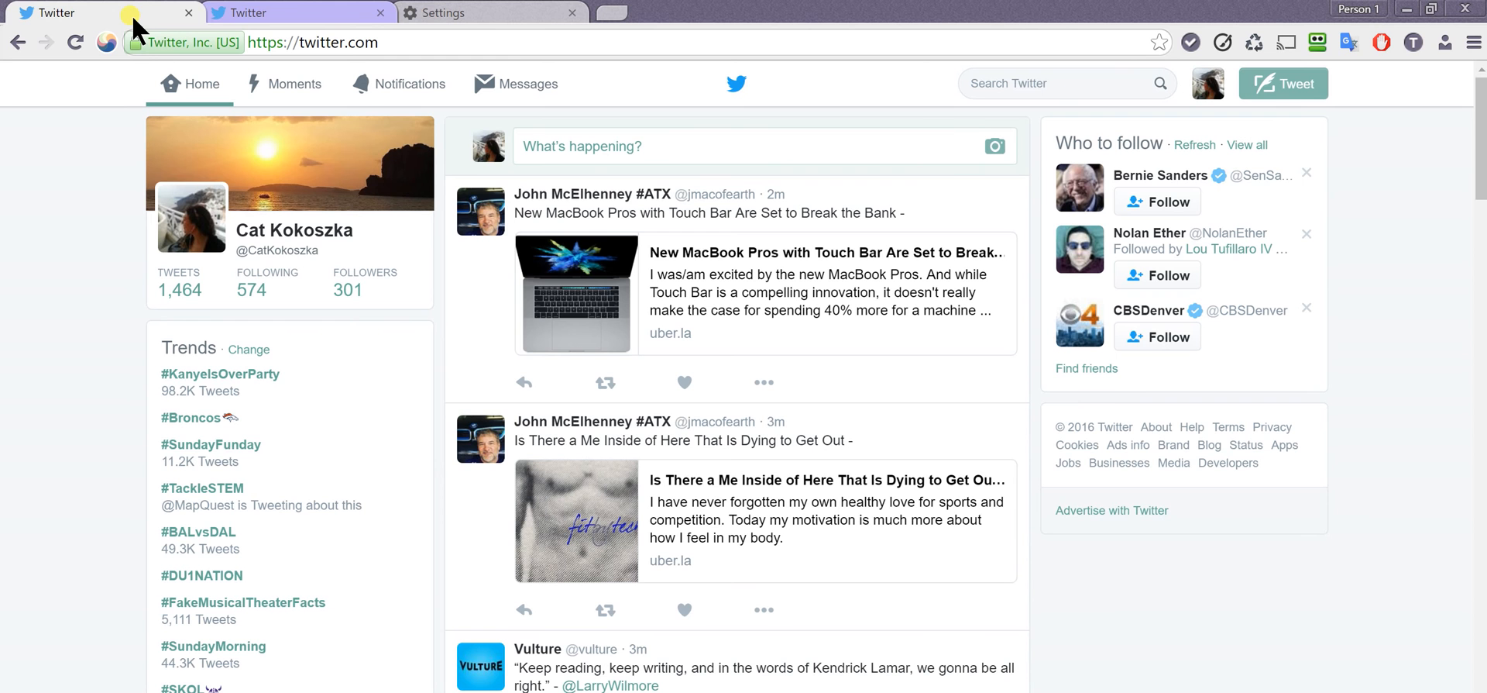
- Duplicate the second Twitter account's tab into a new green session via its tab options
left_click(299, 12)
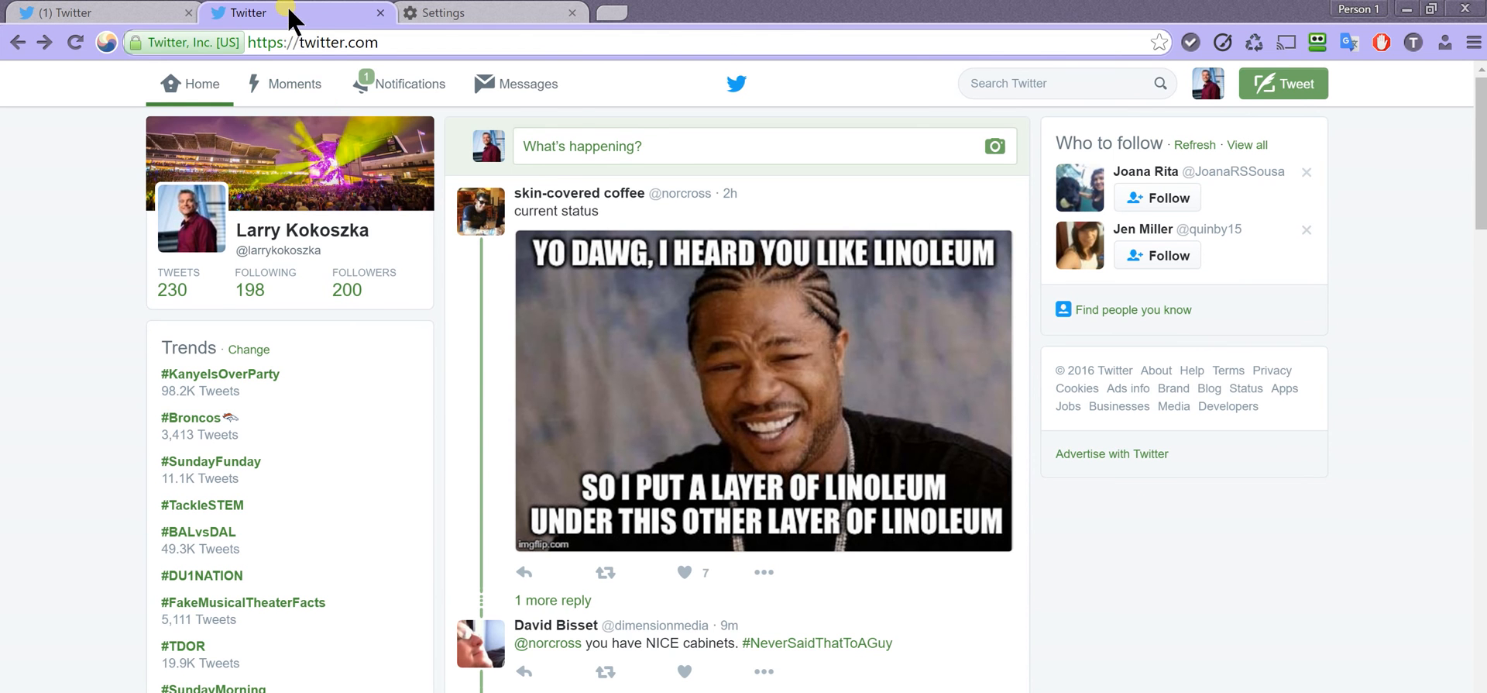
right_click(242, 12)
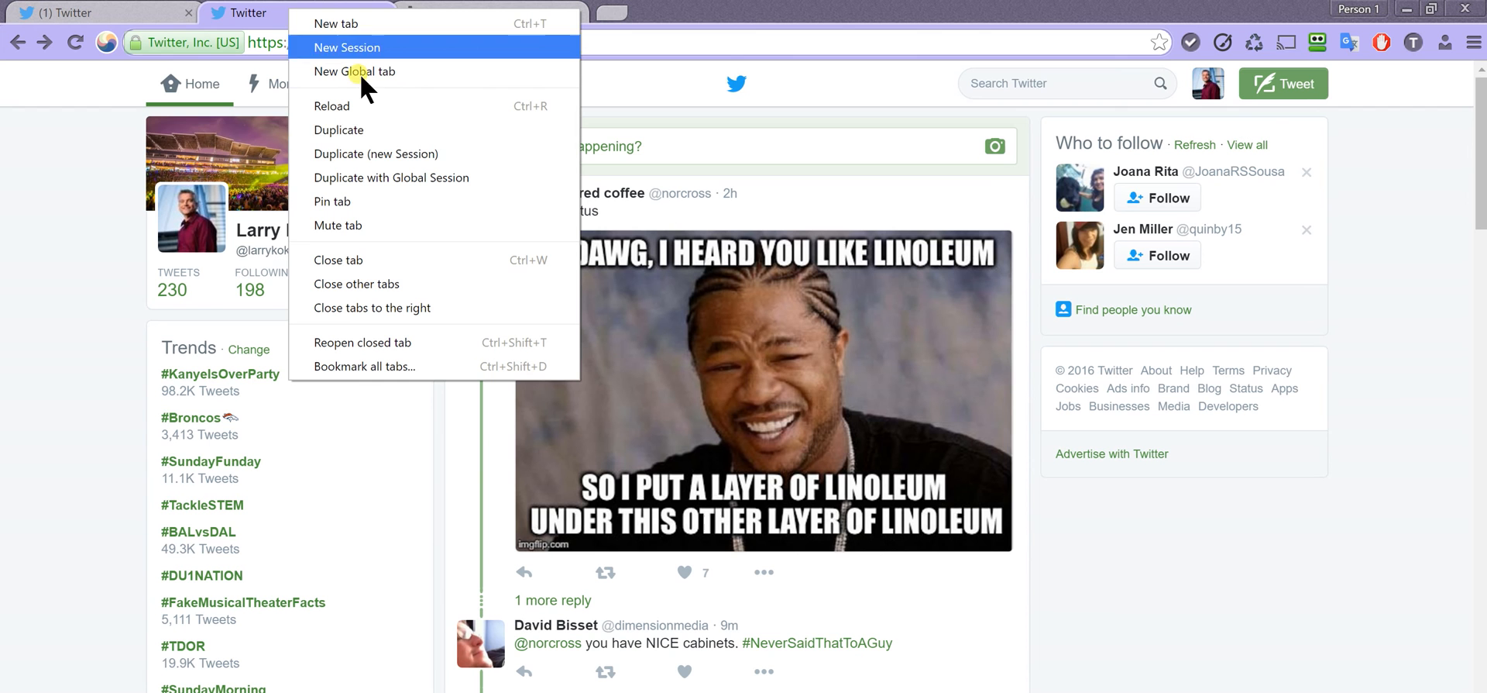
mouse_move(380, 161)
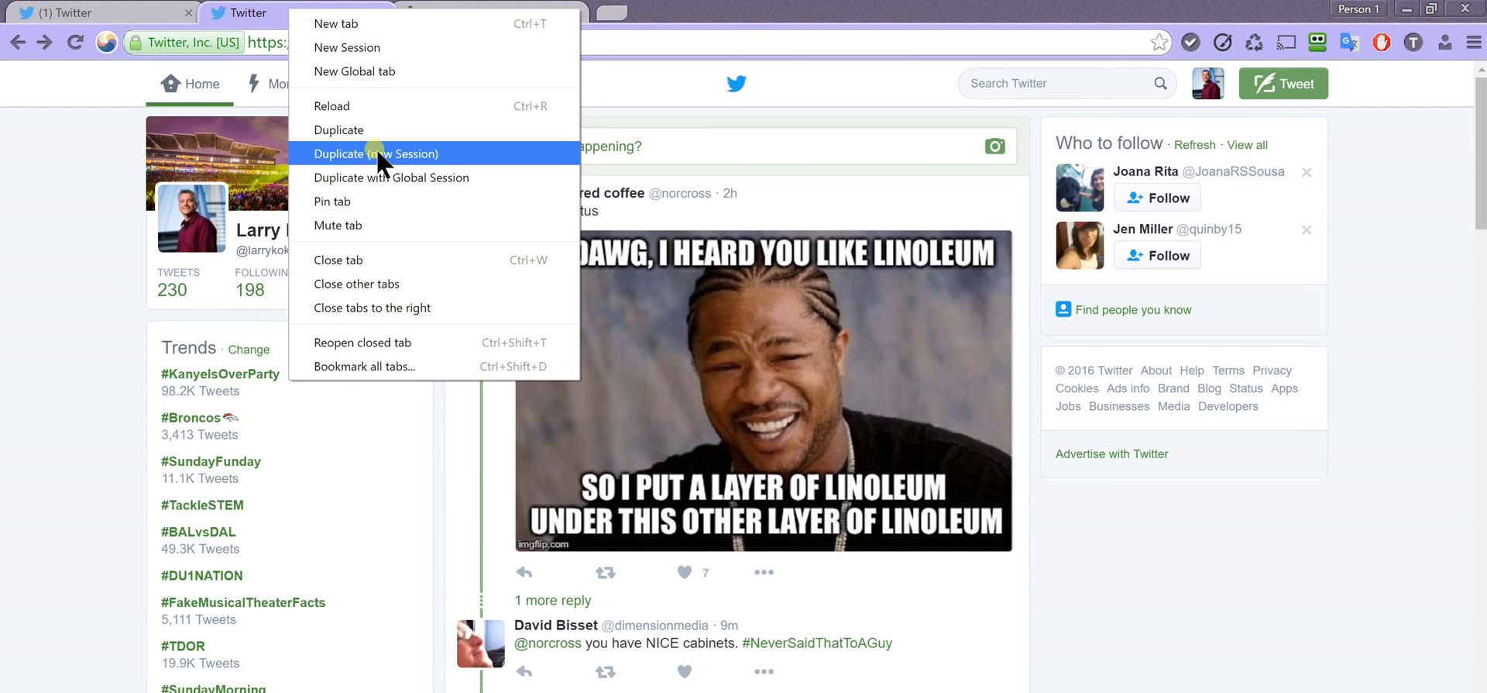
mouse_move(415, 169)
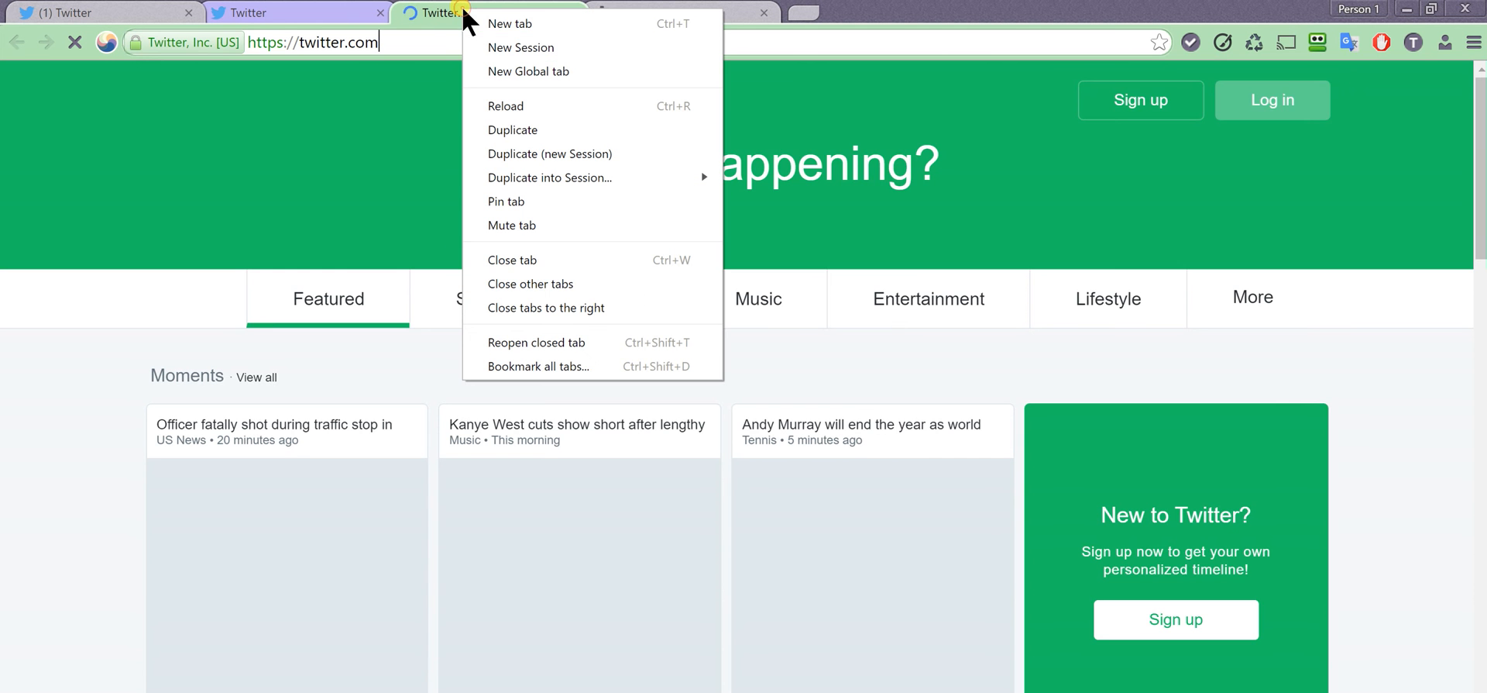
mouse_move(510, 23)
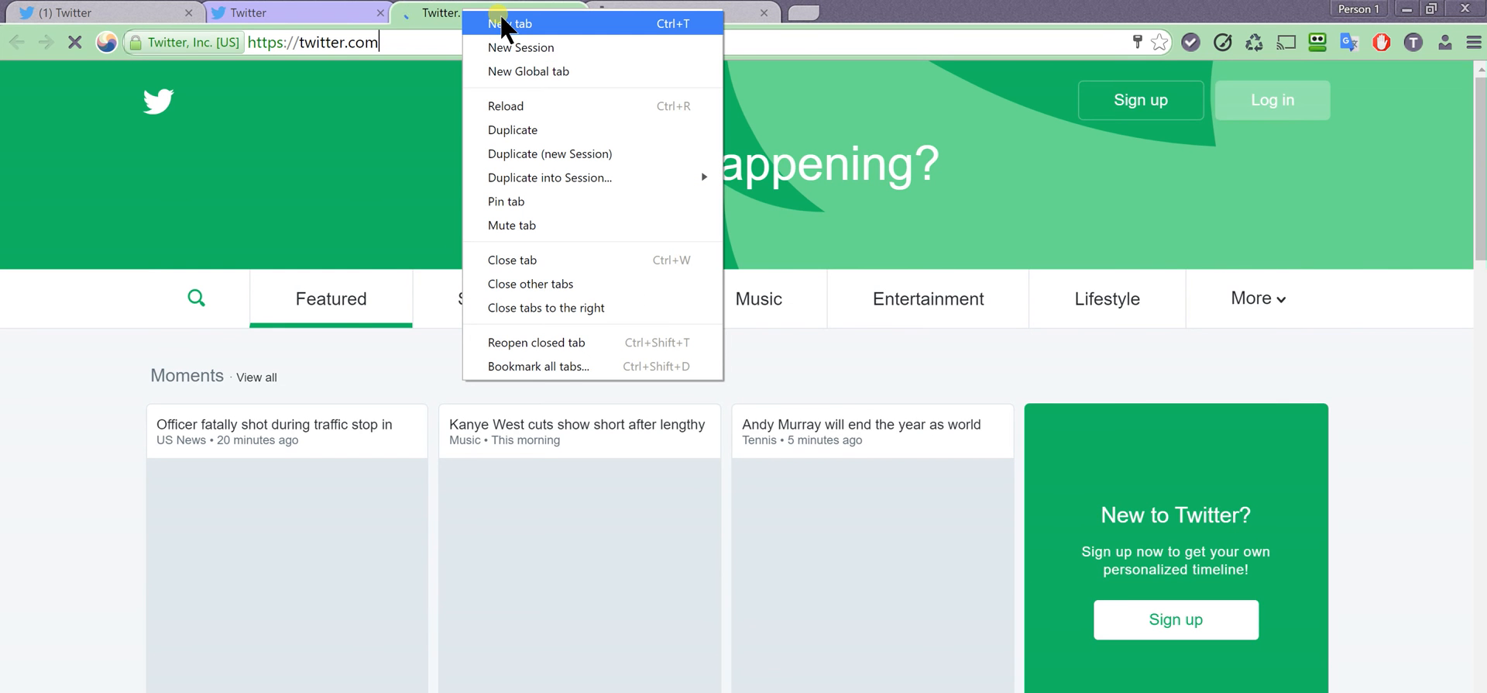
- Add blank tabs to the green and purple sessions, then return to the second Twitter account
left_click(509, 23)
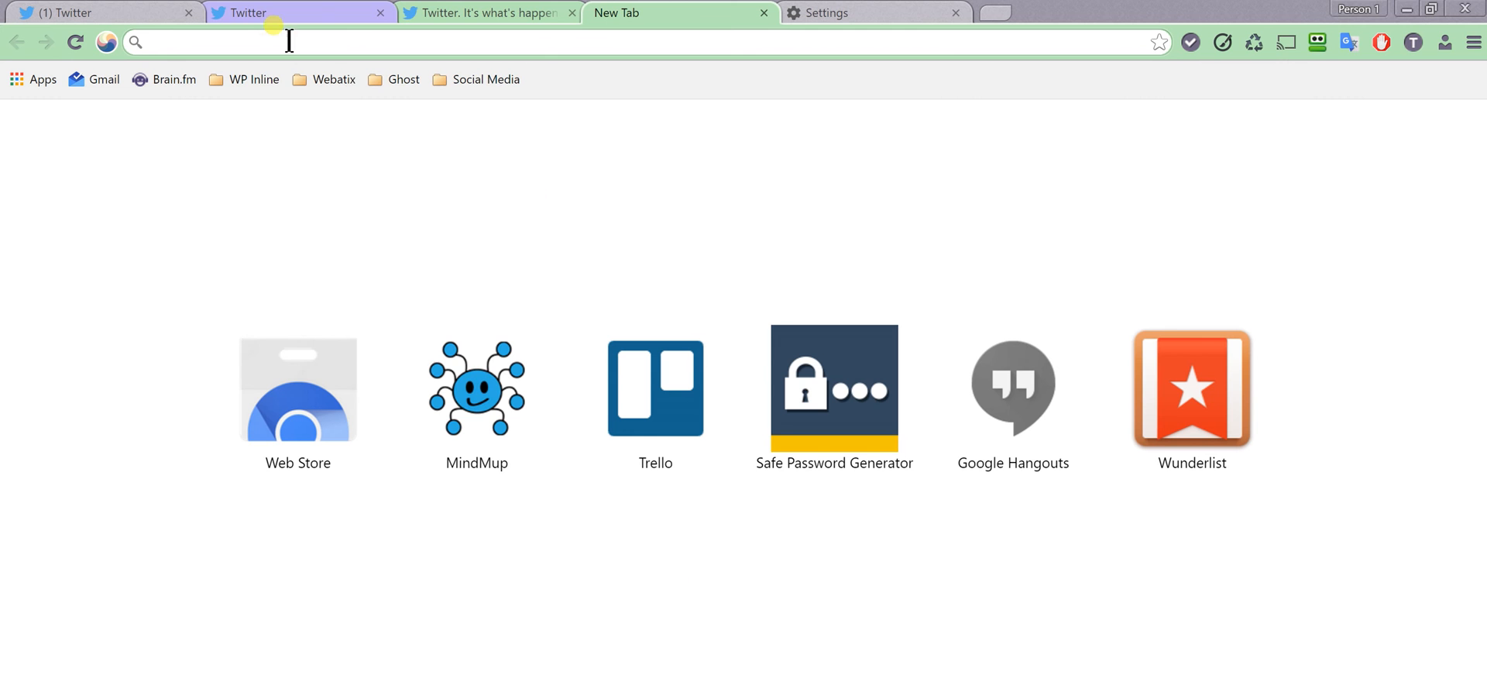
right_click(302, 12)
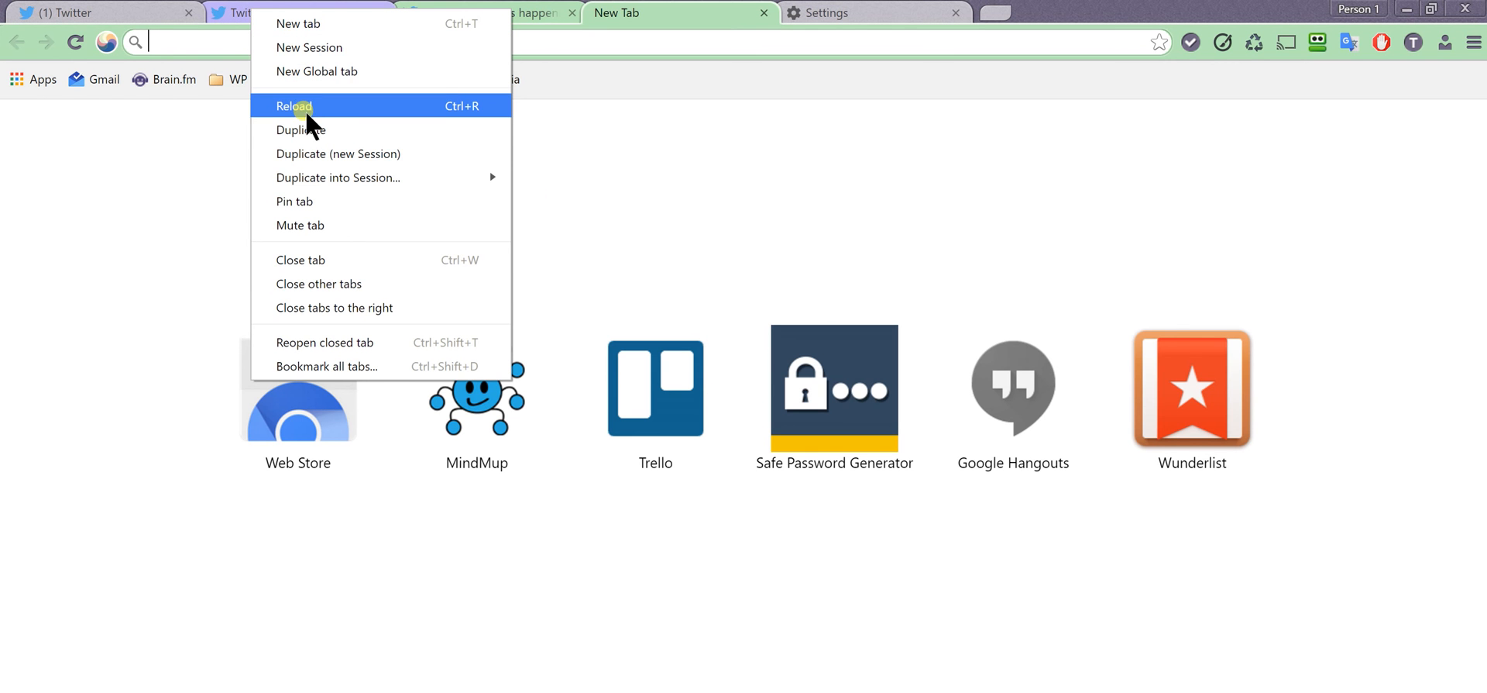
mouse_move(331, 90)
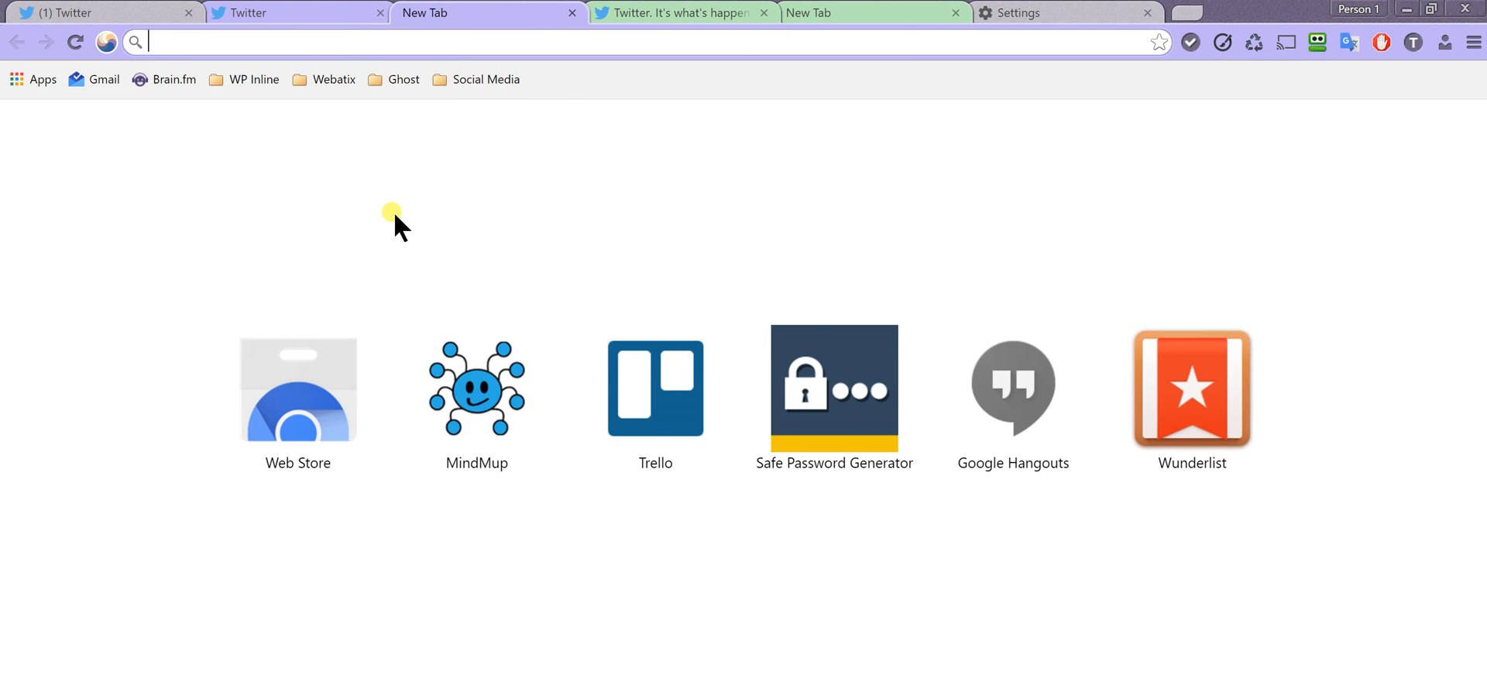
left_click(241, 12)
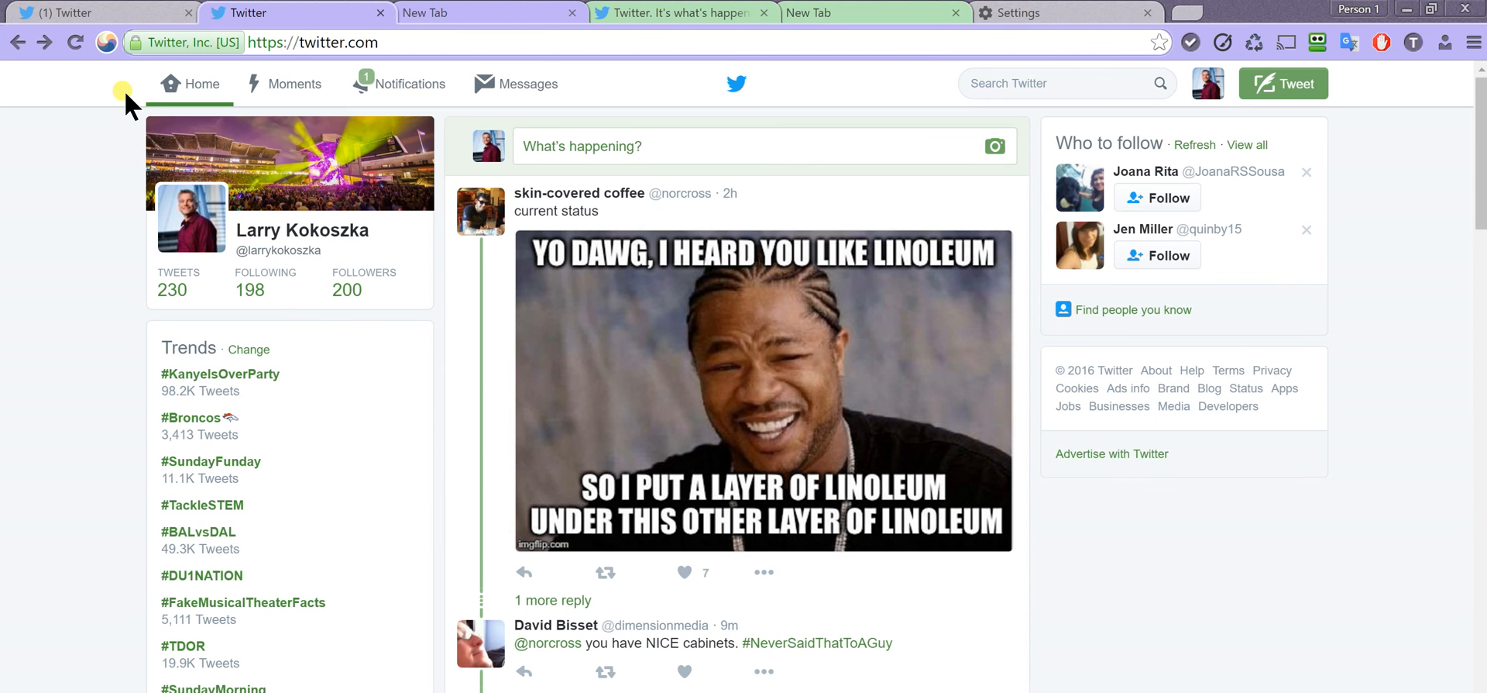
mouse_move(107, 42)
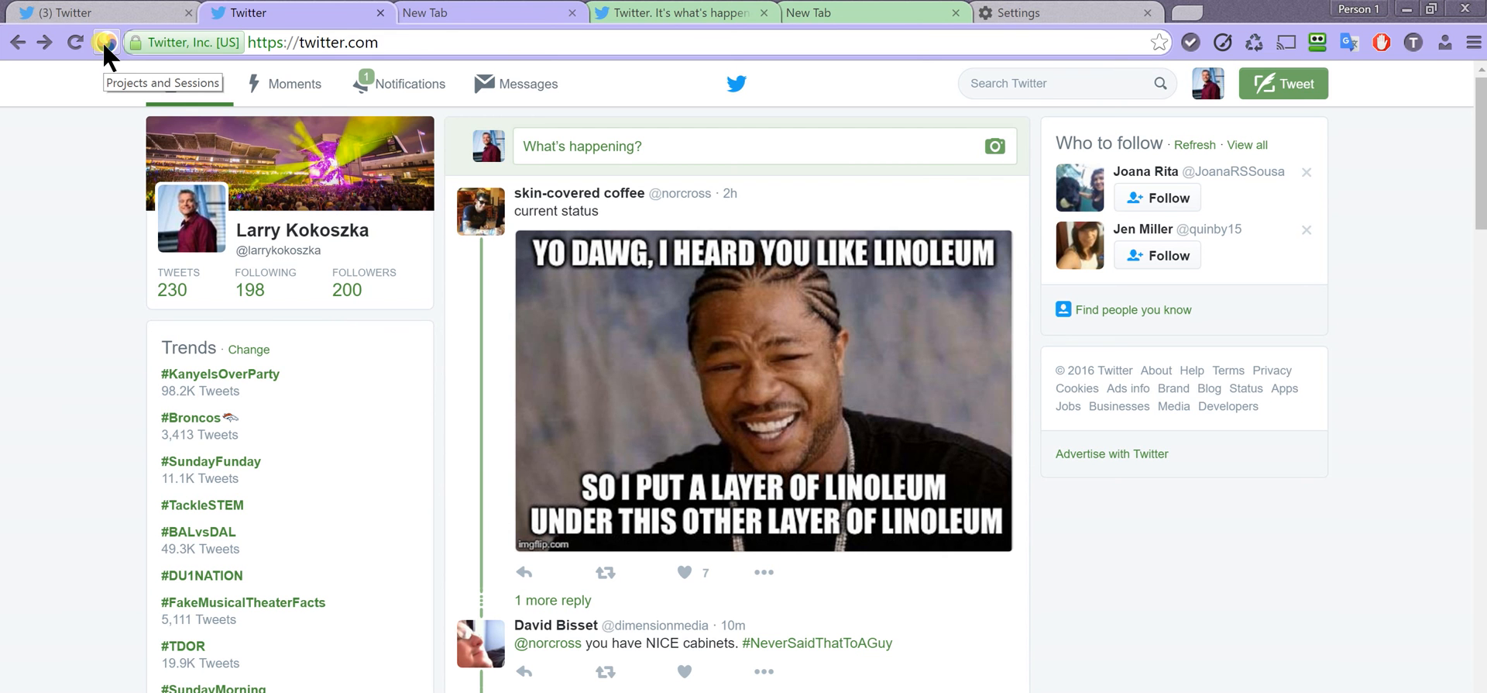
- Save the open tabs and sessions as a new project named 'Some Twitter Stuff'
left_click(107, 42)
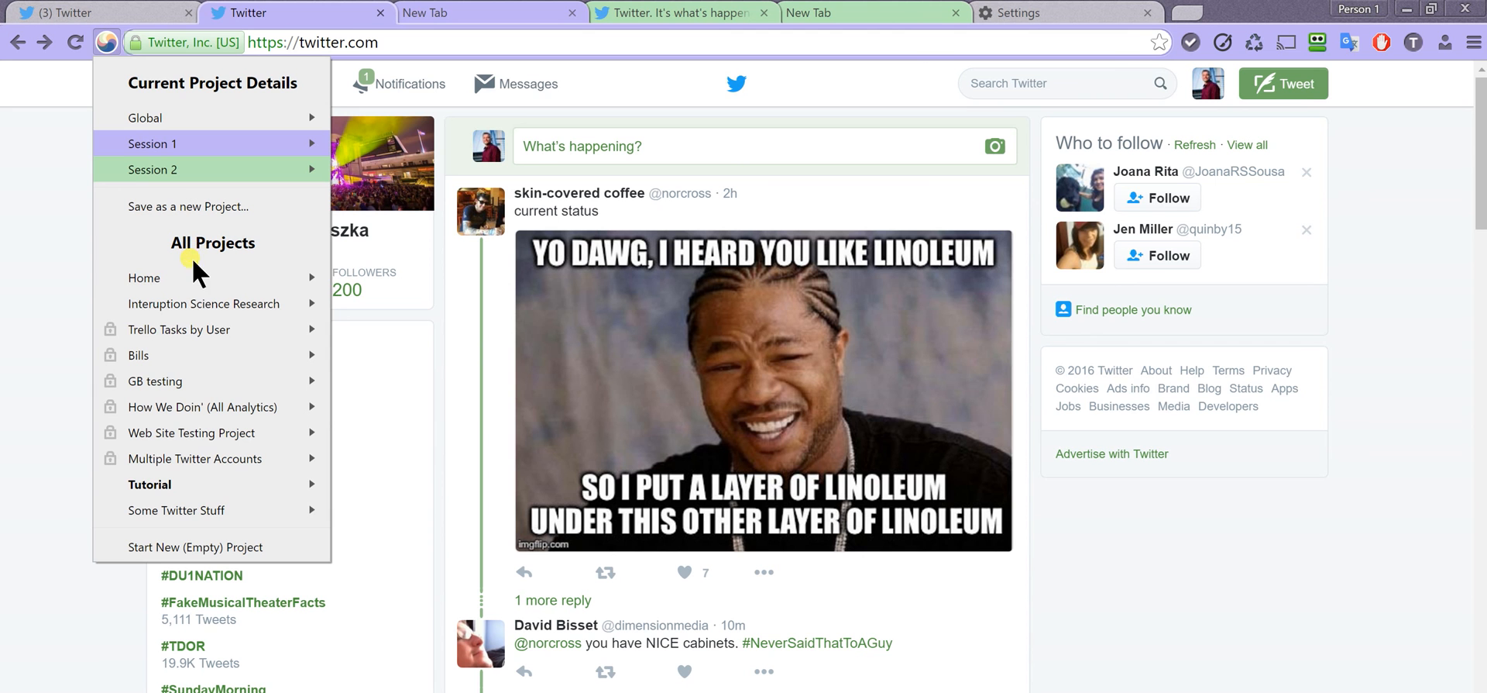
left_click(177, 509)
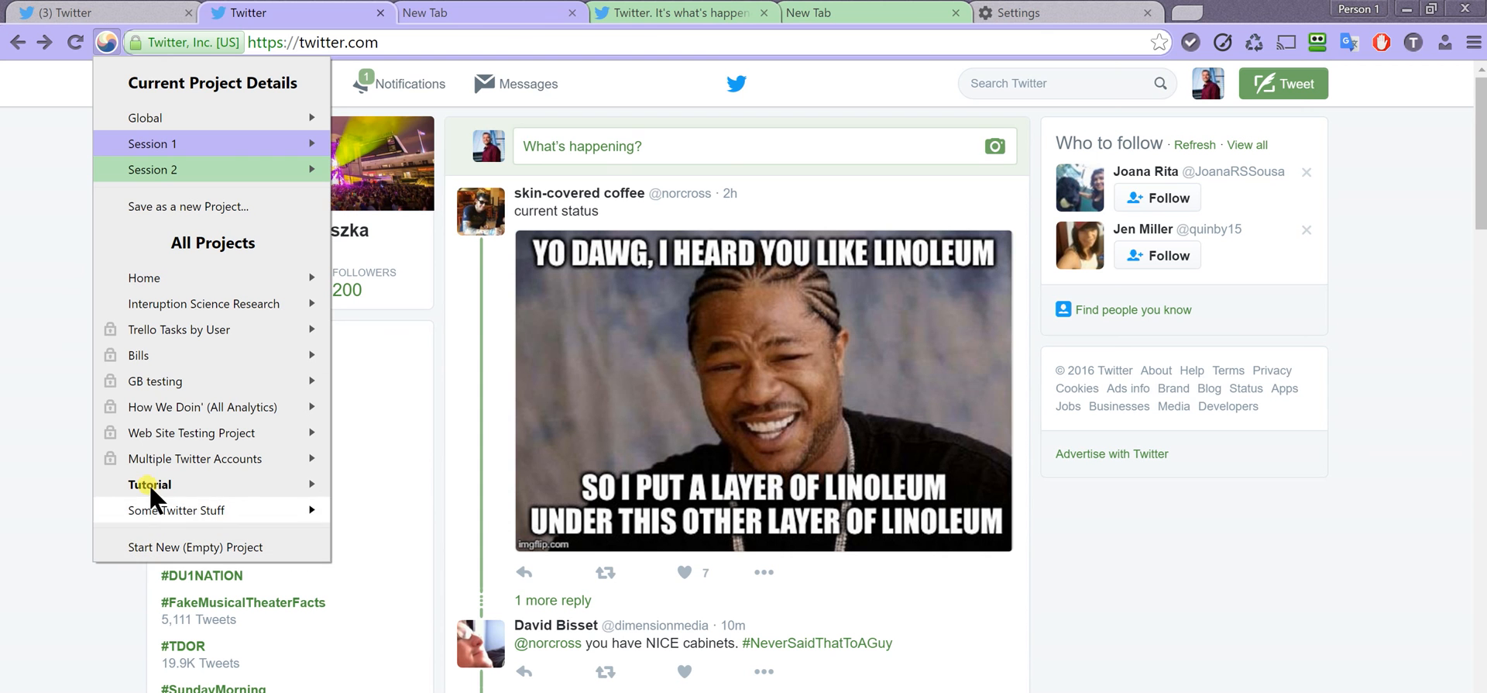
mouse_move(227, 210)
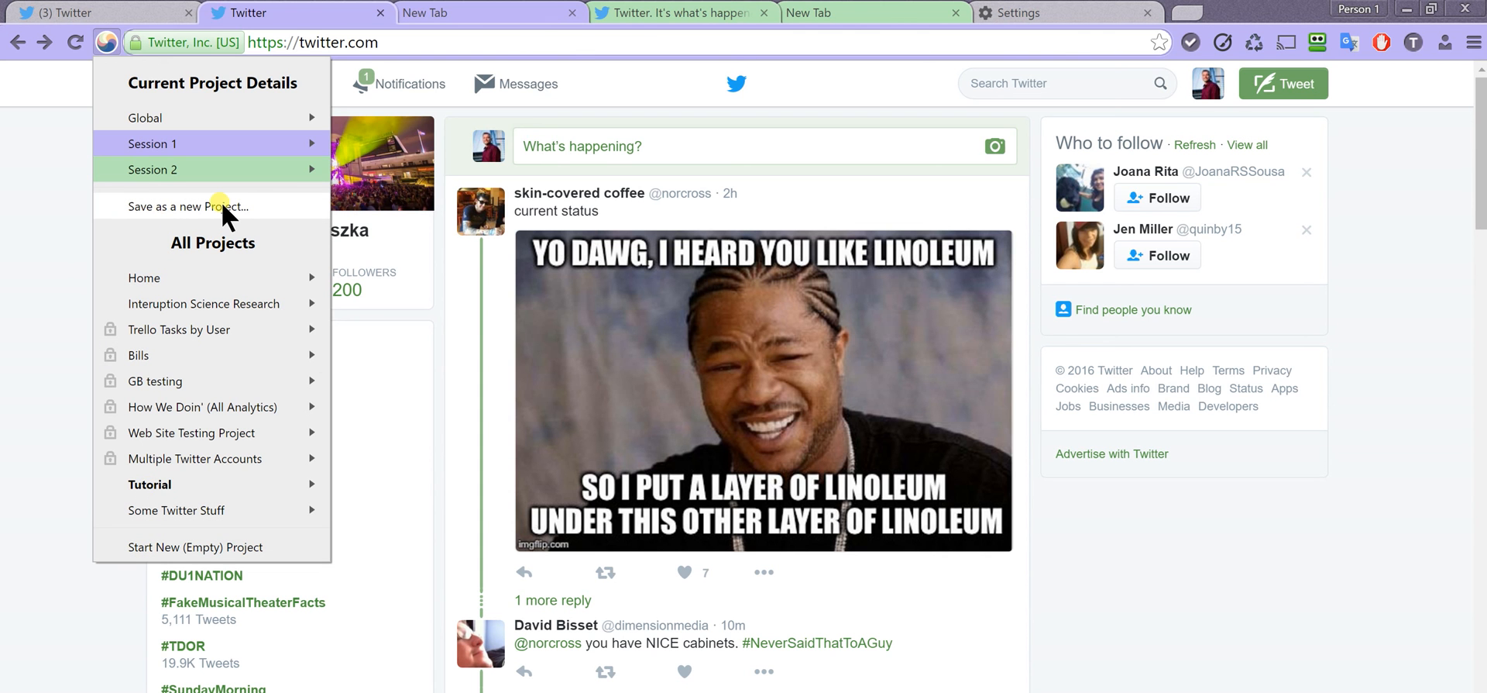
left_click(186, 206)
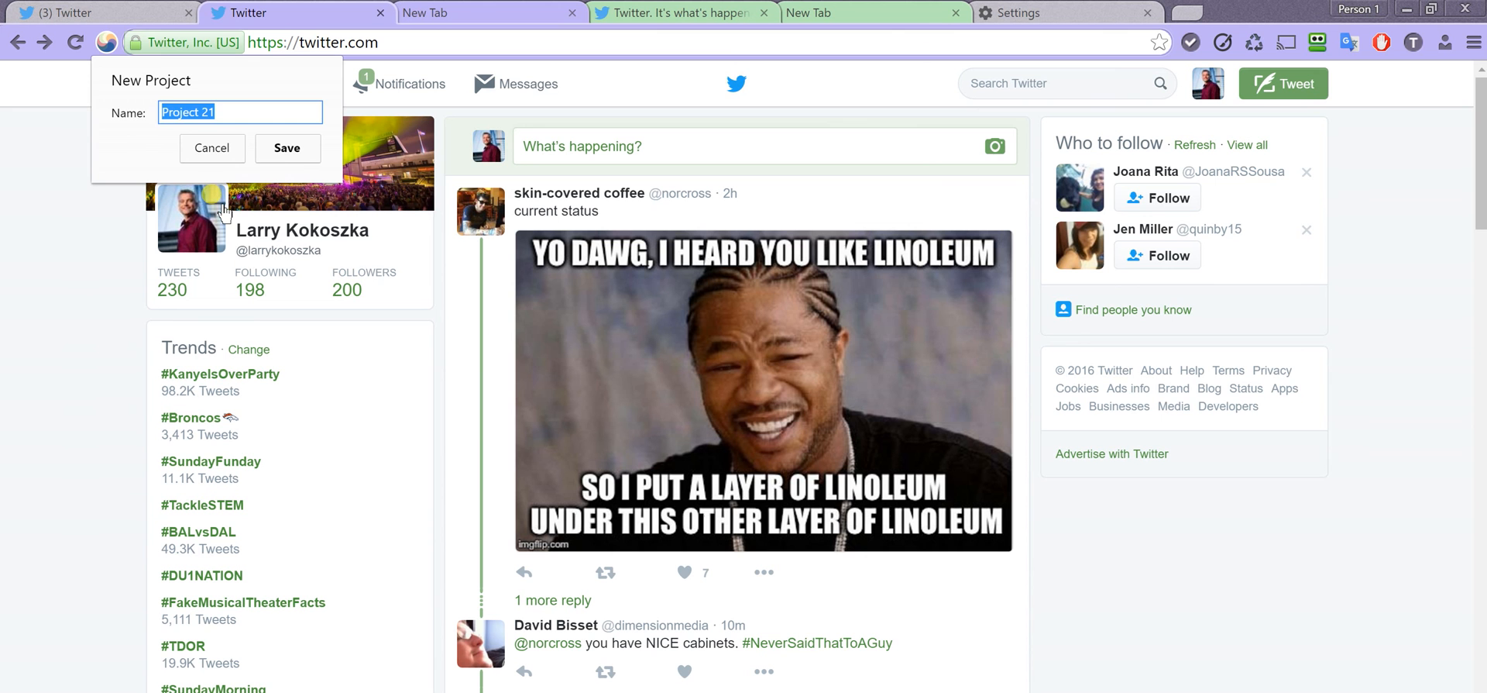
type("Some S")
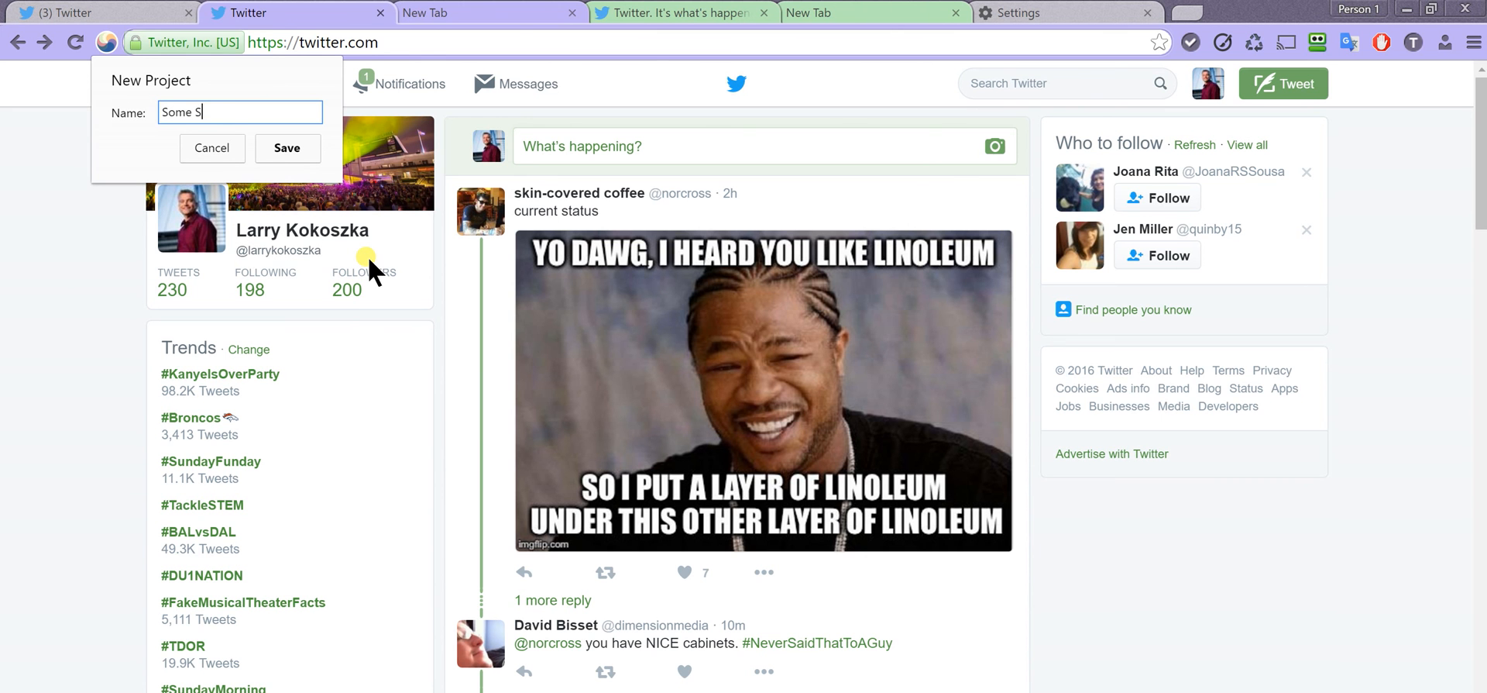
type("Twitter Stuff")
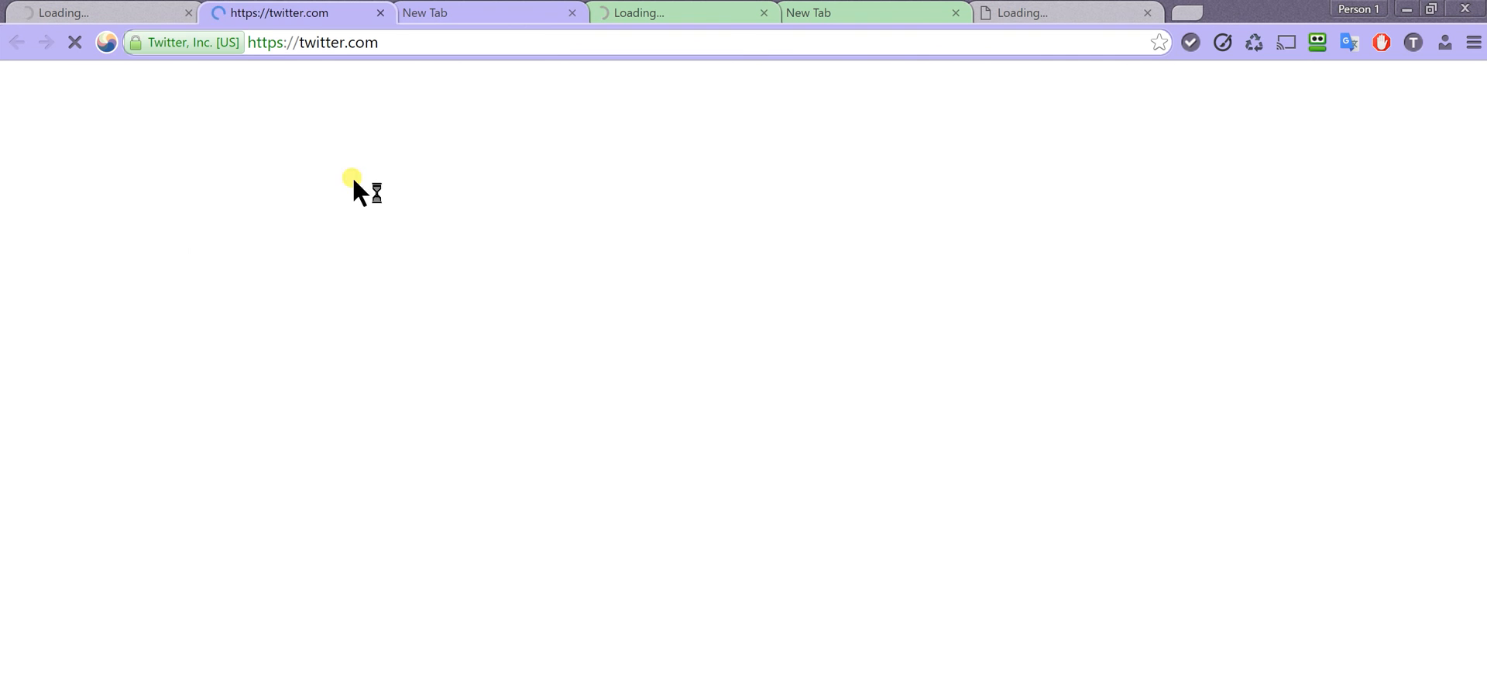
- Switch to the Multiple Twitter Accounts project, then reopen 'Some Twitter Stuff' with its tabs restored
left_click(107, 42)
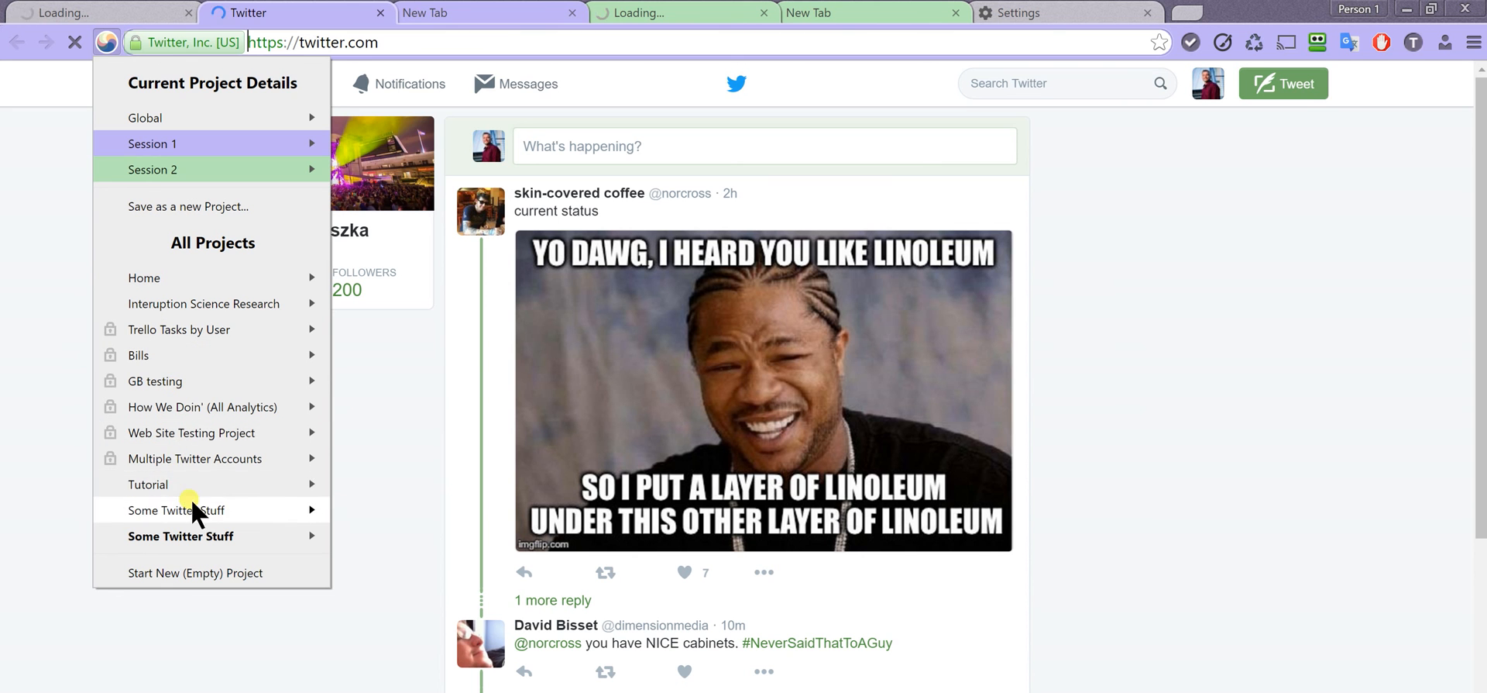
mouse_move(195, 458)
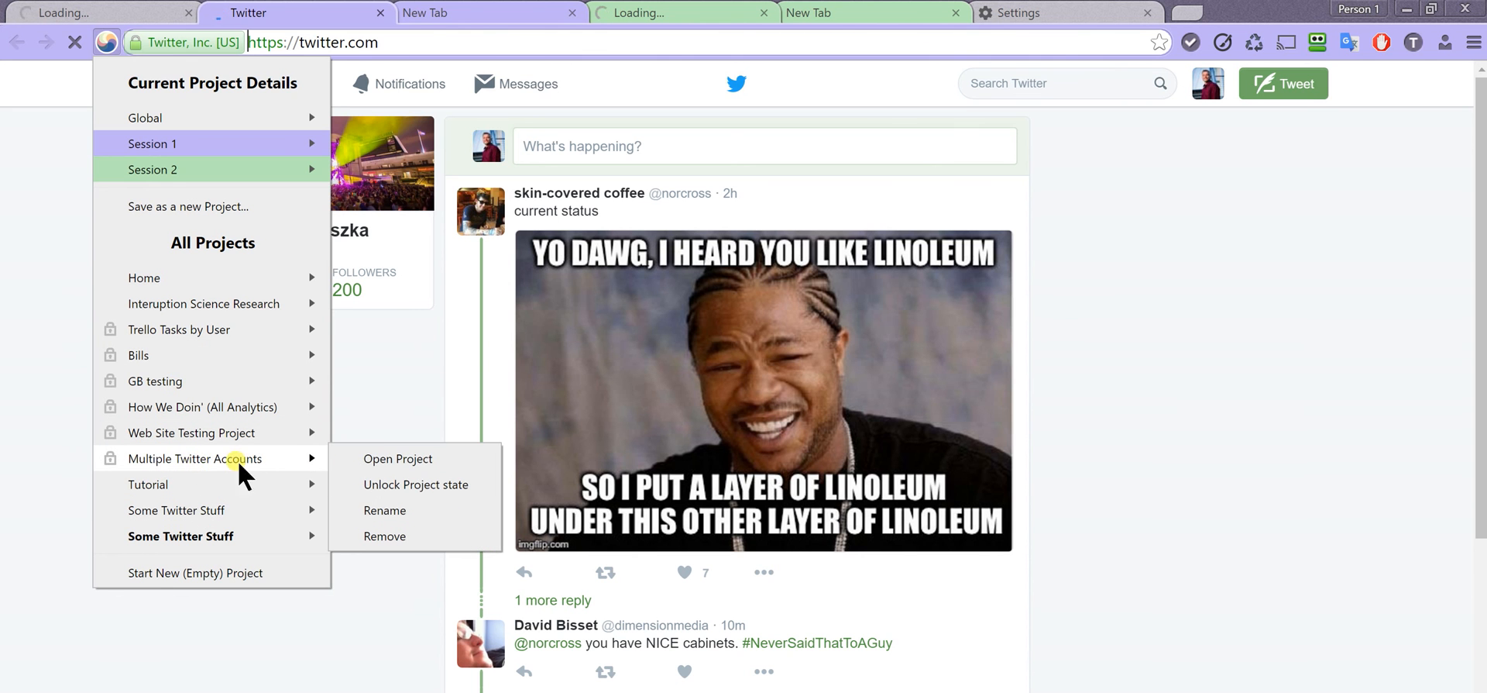
left_click(398, 458)
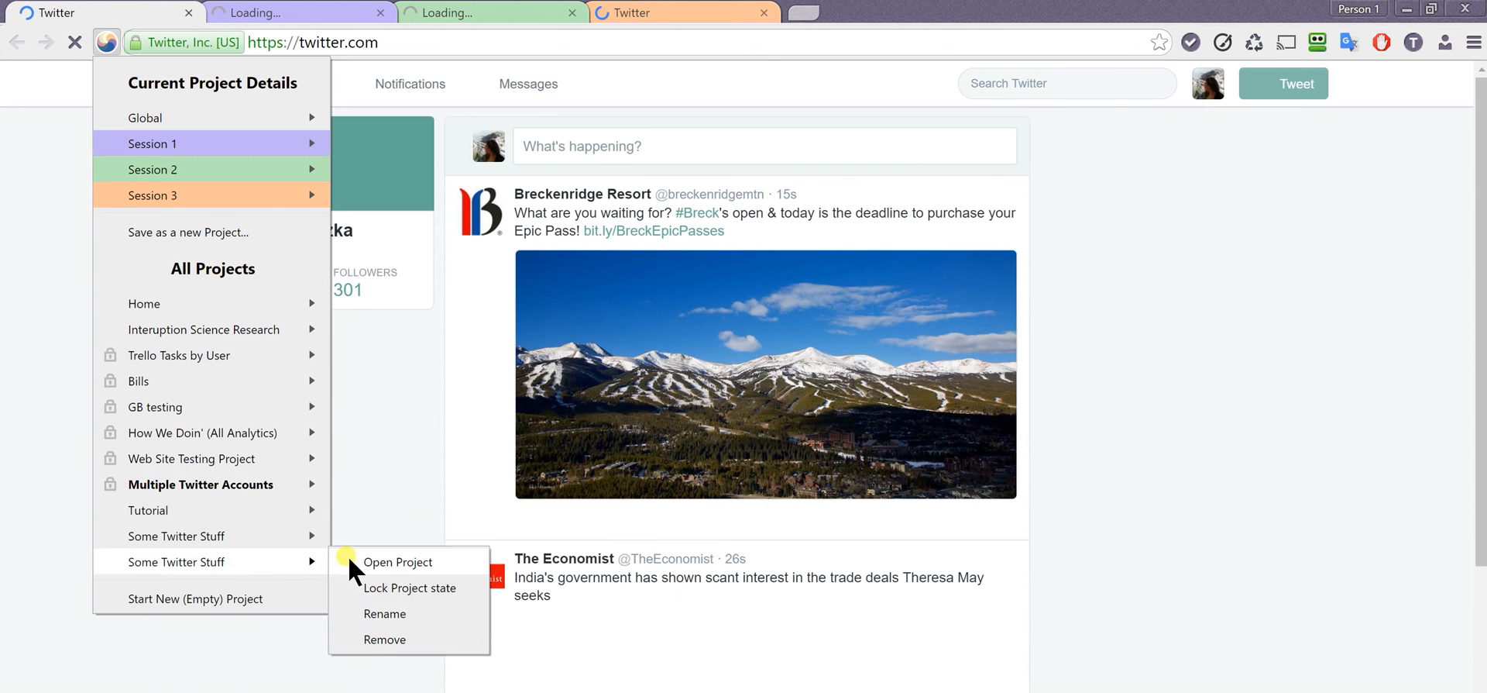
left_click(398, 560)
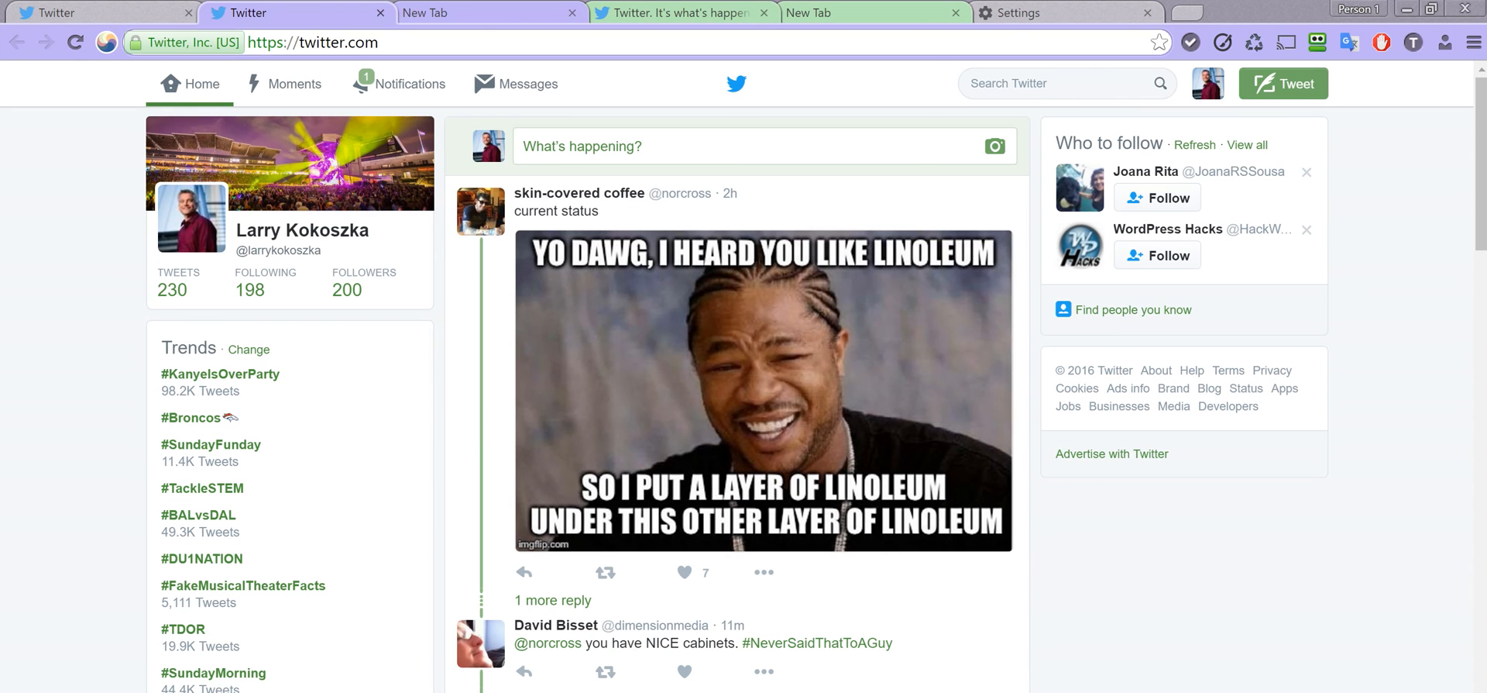